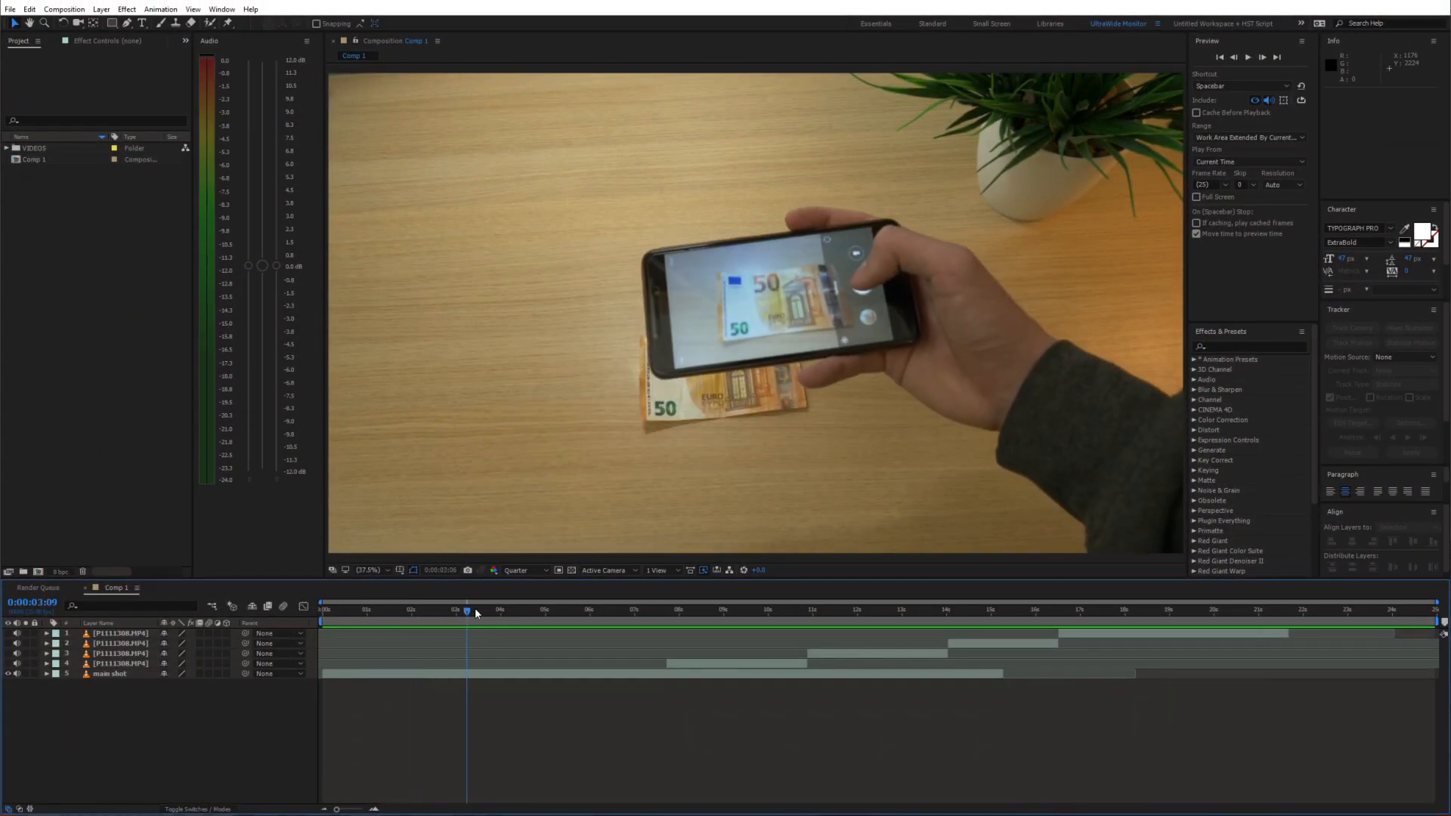
Scrub through the footage to find the banknote moments, then select the phone clip to align its timing
left_click(721, 609)
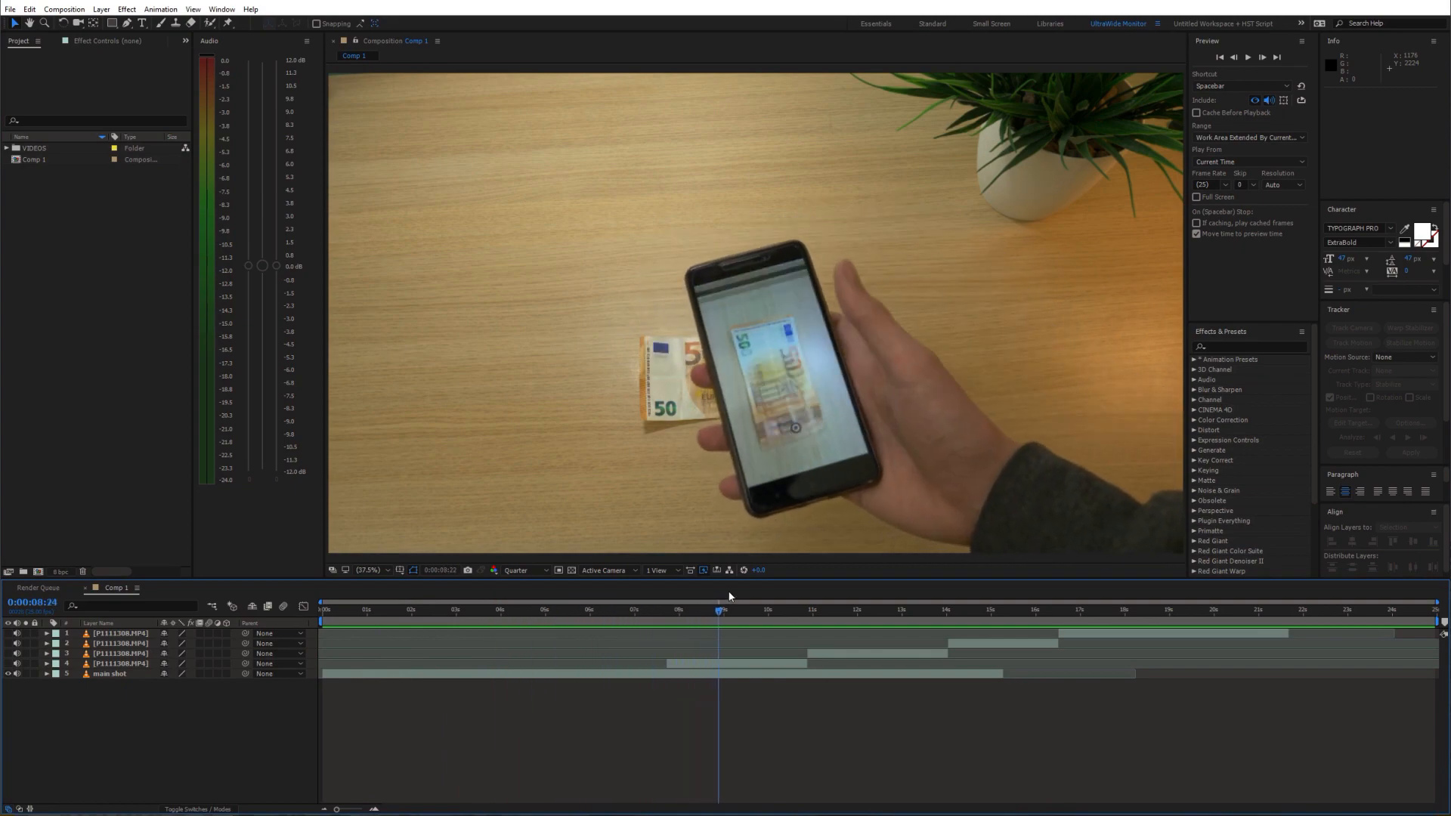
left_click(675, 609)
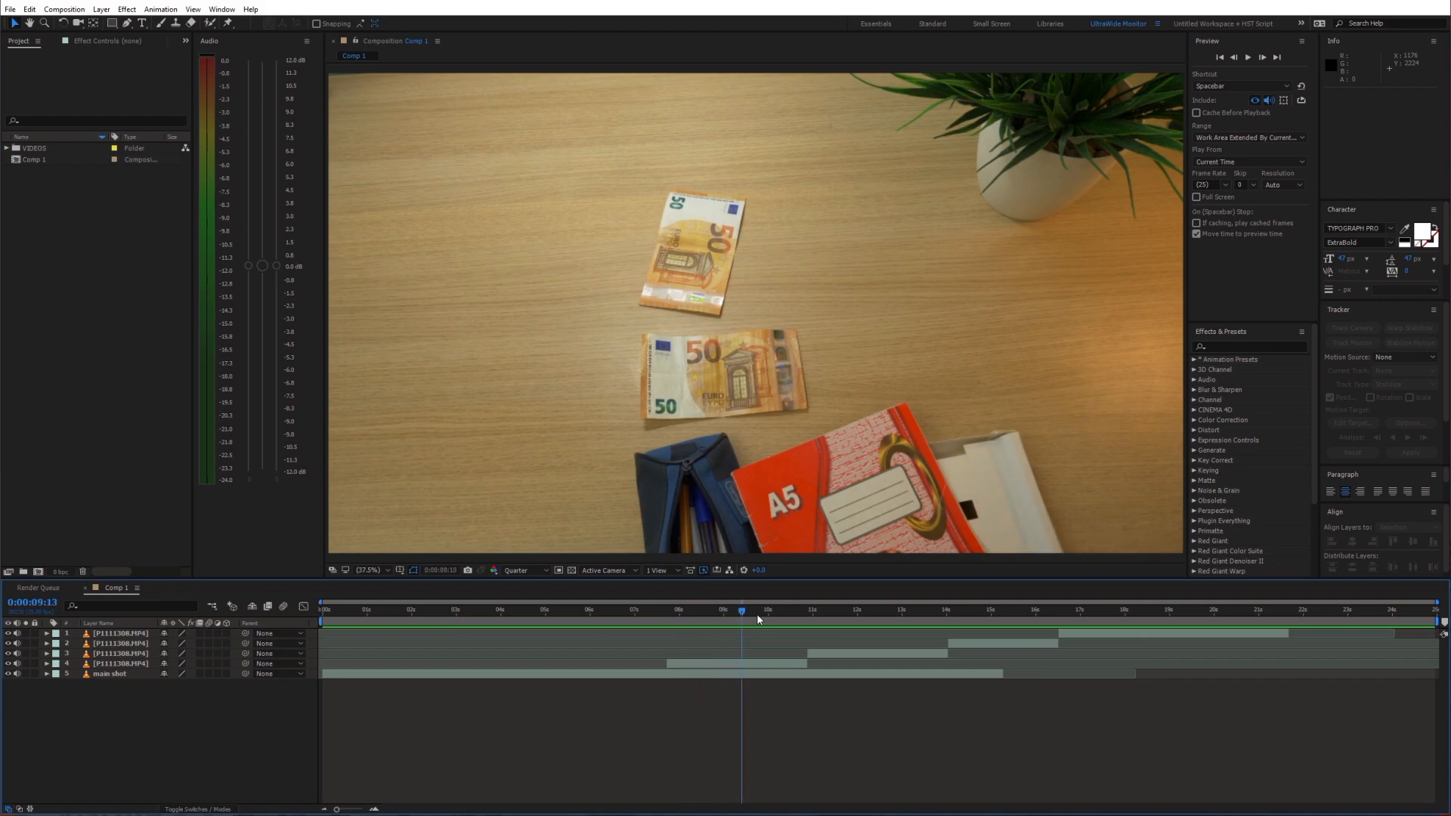
left_click(979, 609)
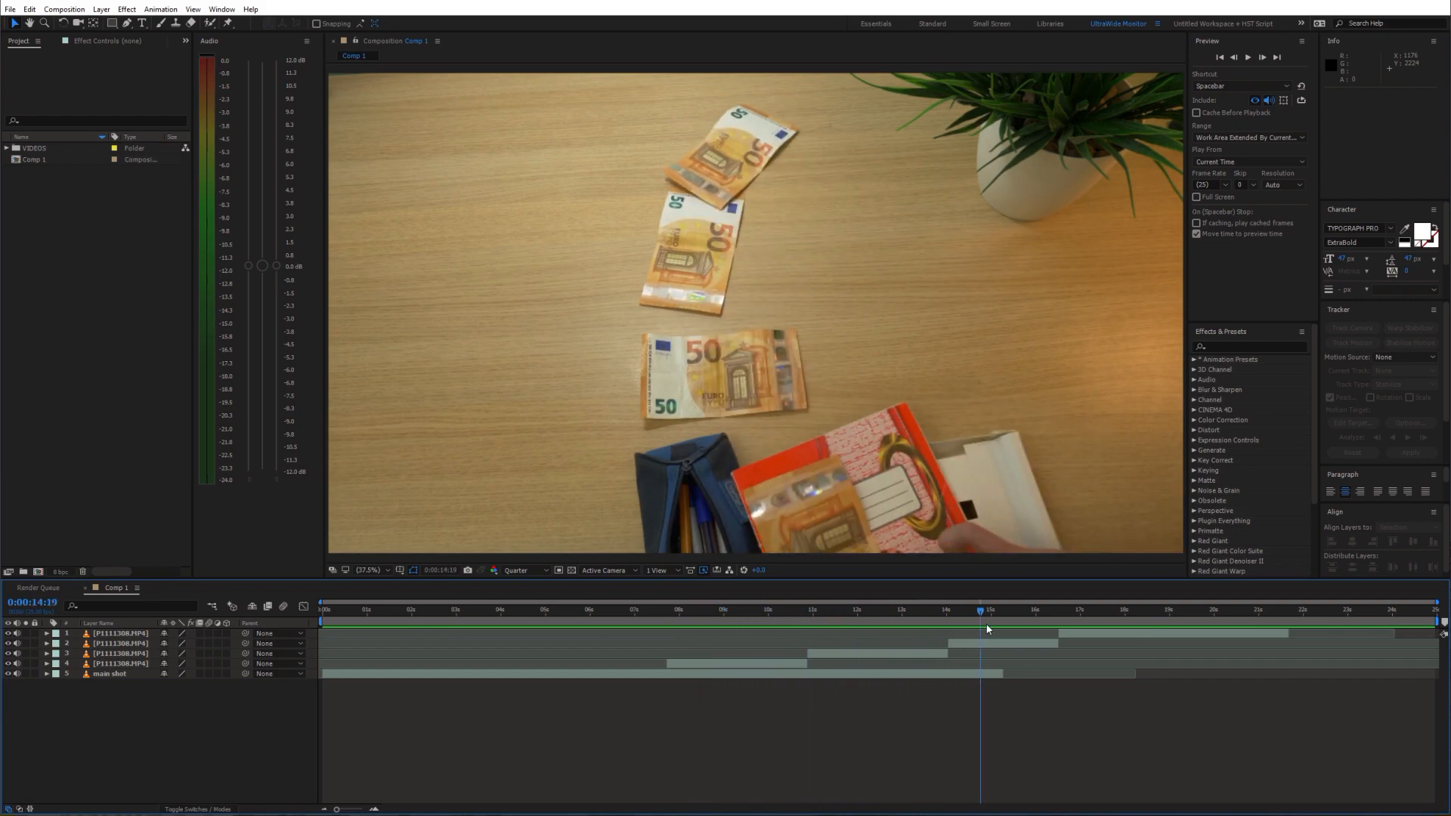
left_click(844, 609)
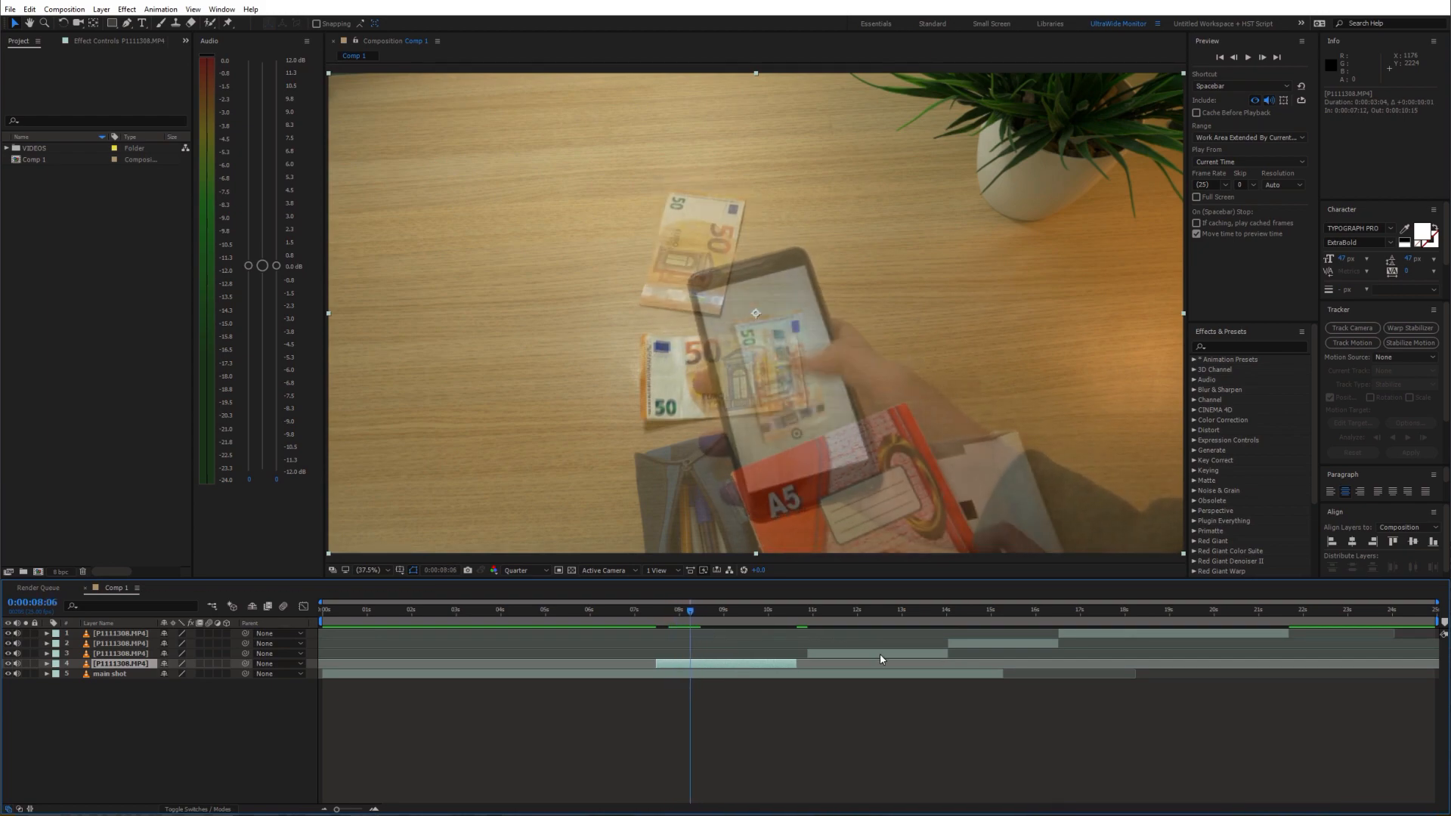
left_click(674, 609)
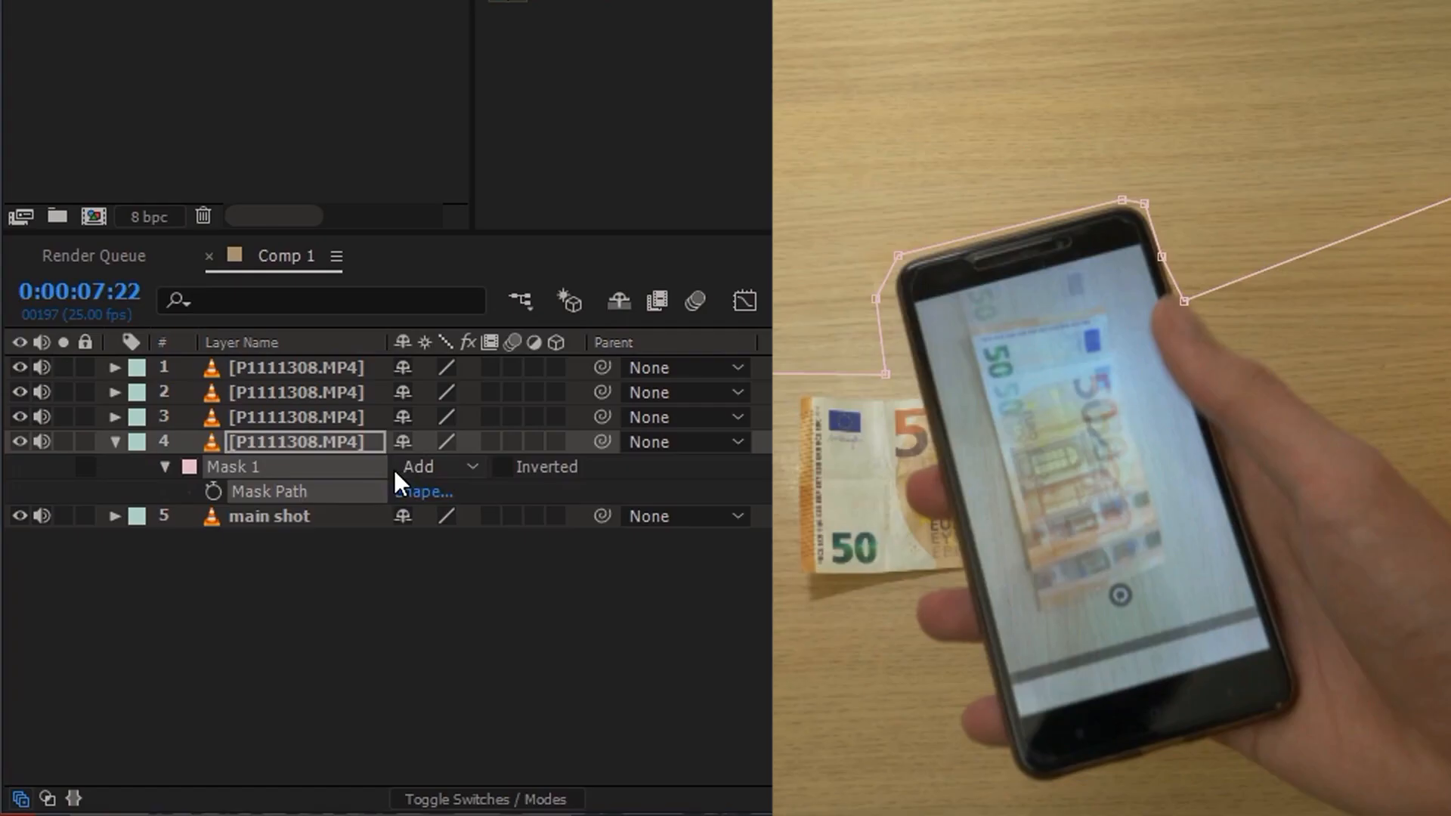
Set the phone mask's mode to None so it no longer cuts out the layer
left_click(440, 467)
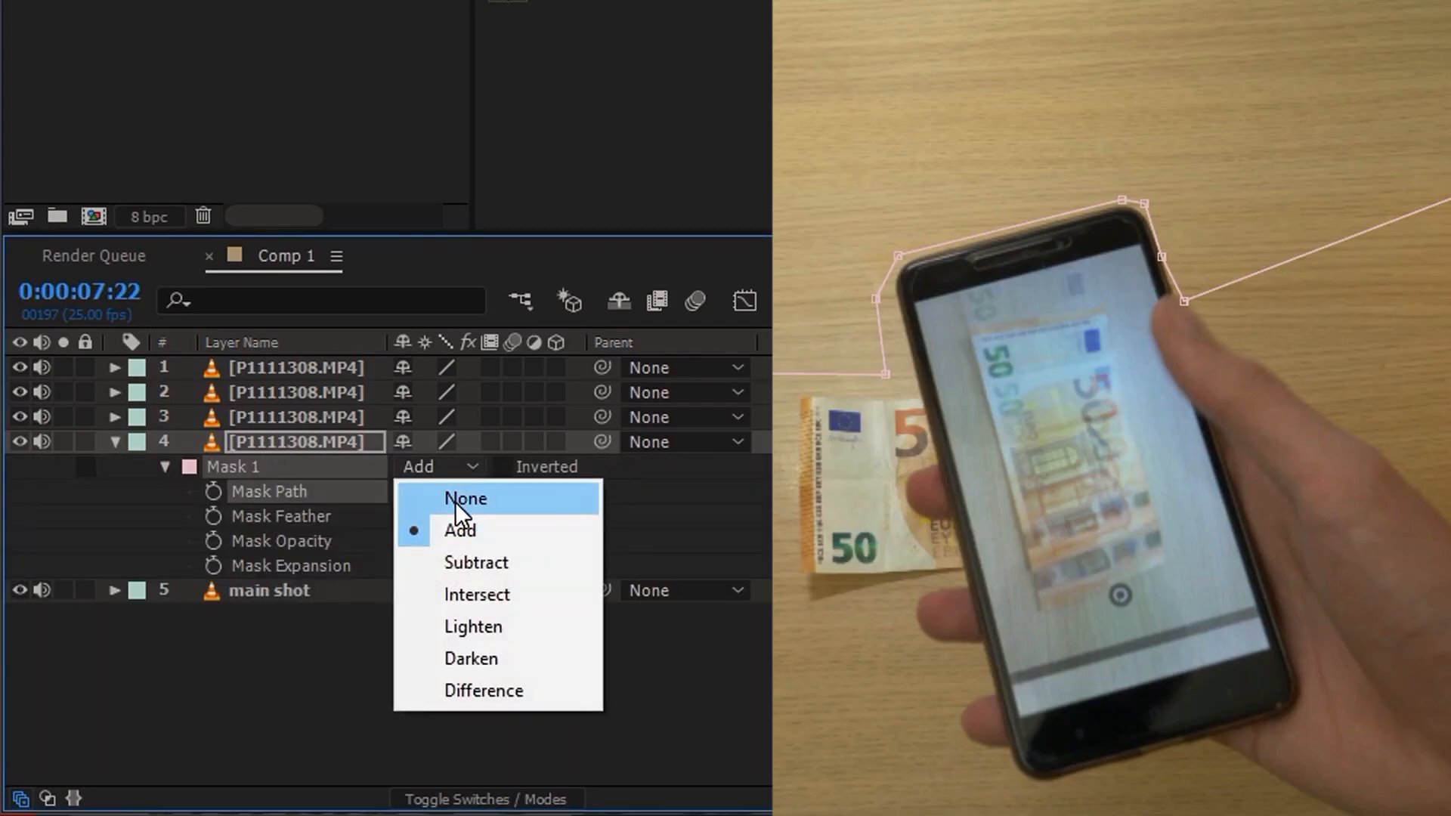
left_click(464, 499)
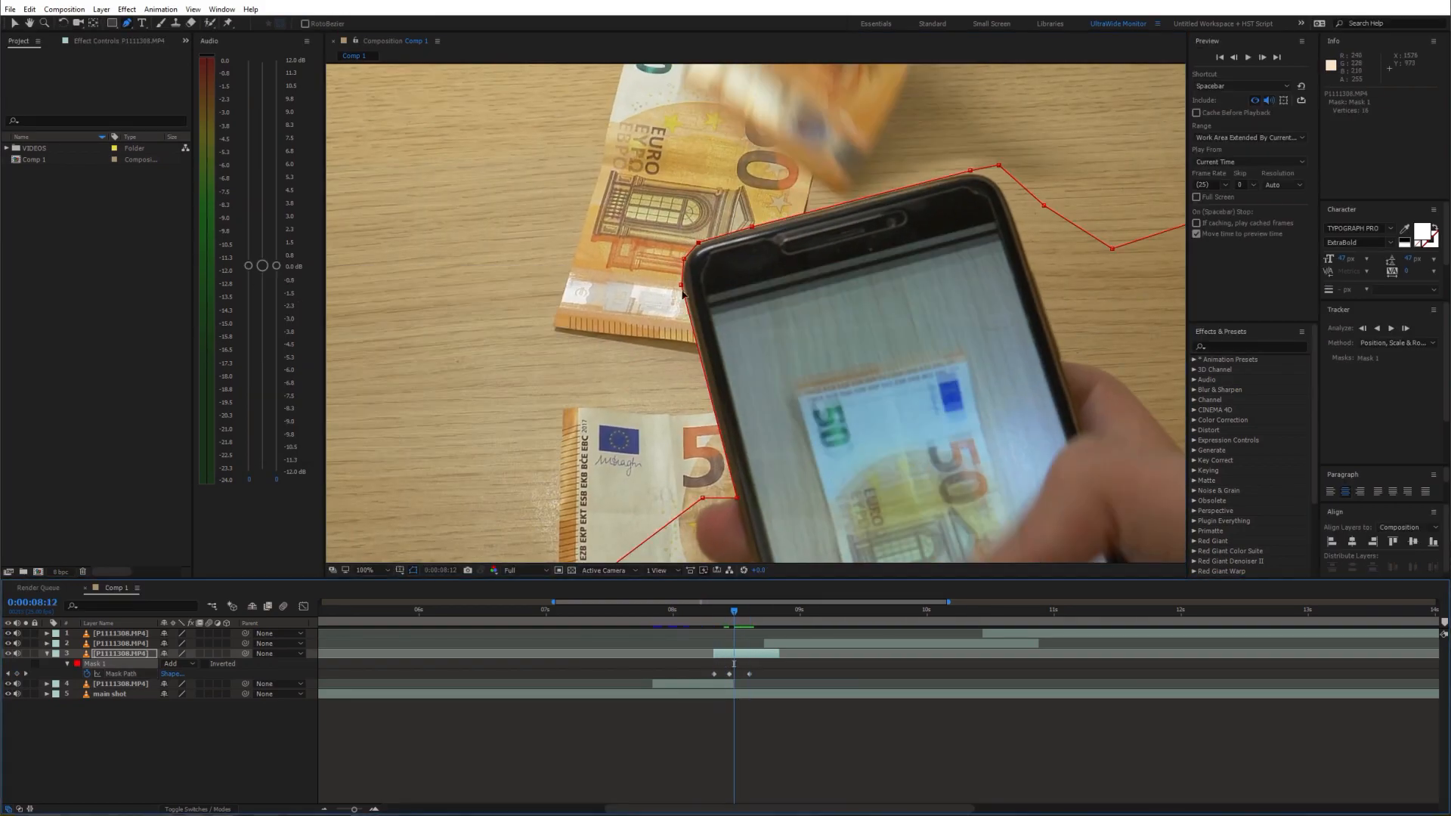
Adjust Mask Path vertices onto the phone's corners frame by frame, adding path keyframes
left_click(763, 609)
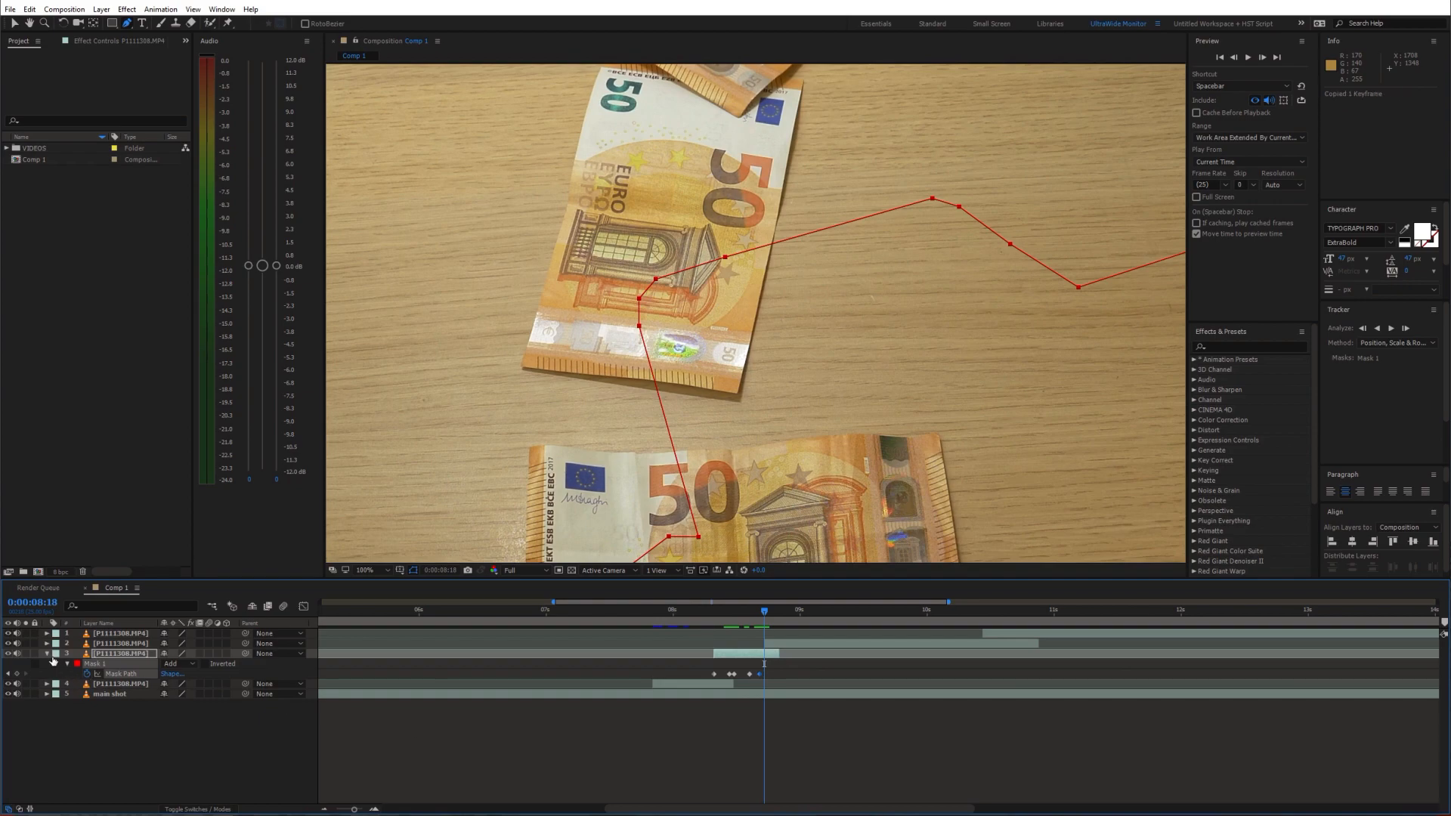
left_click(44, 652)
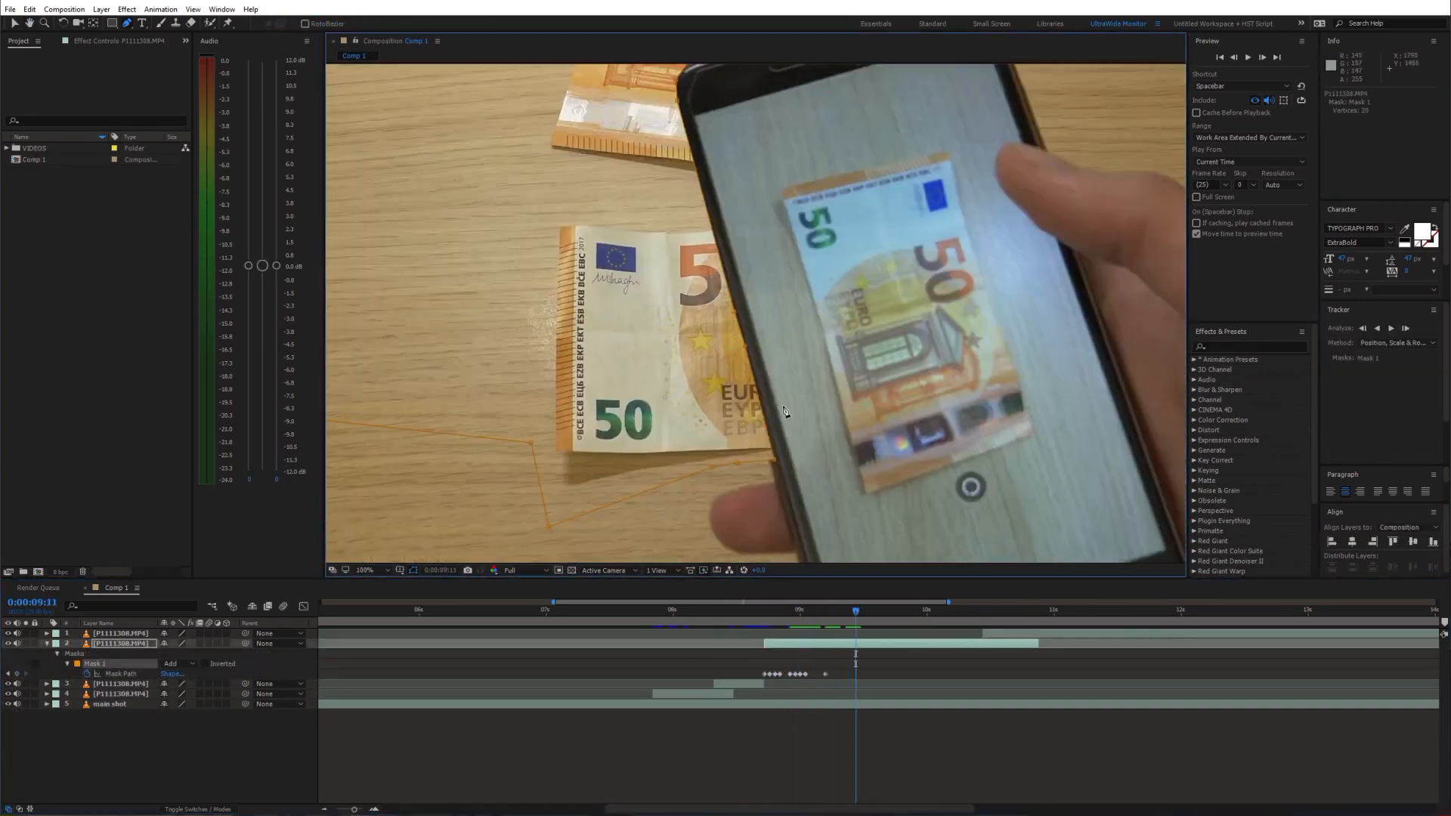
left_click(657, 609)
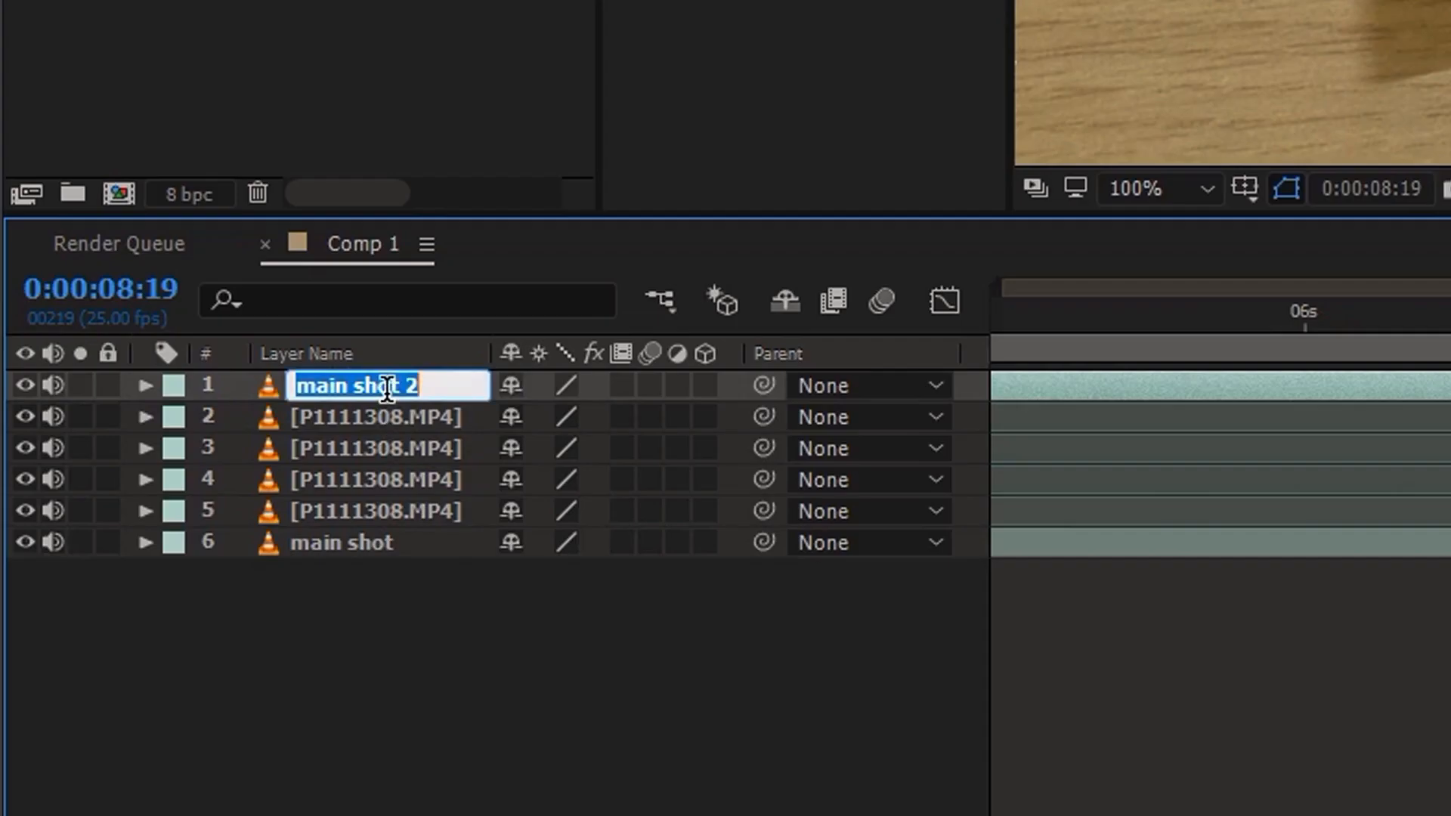
Rename the duplicated main shot layer to 'finger'
type("finger 2")
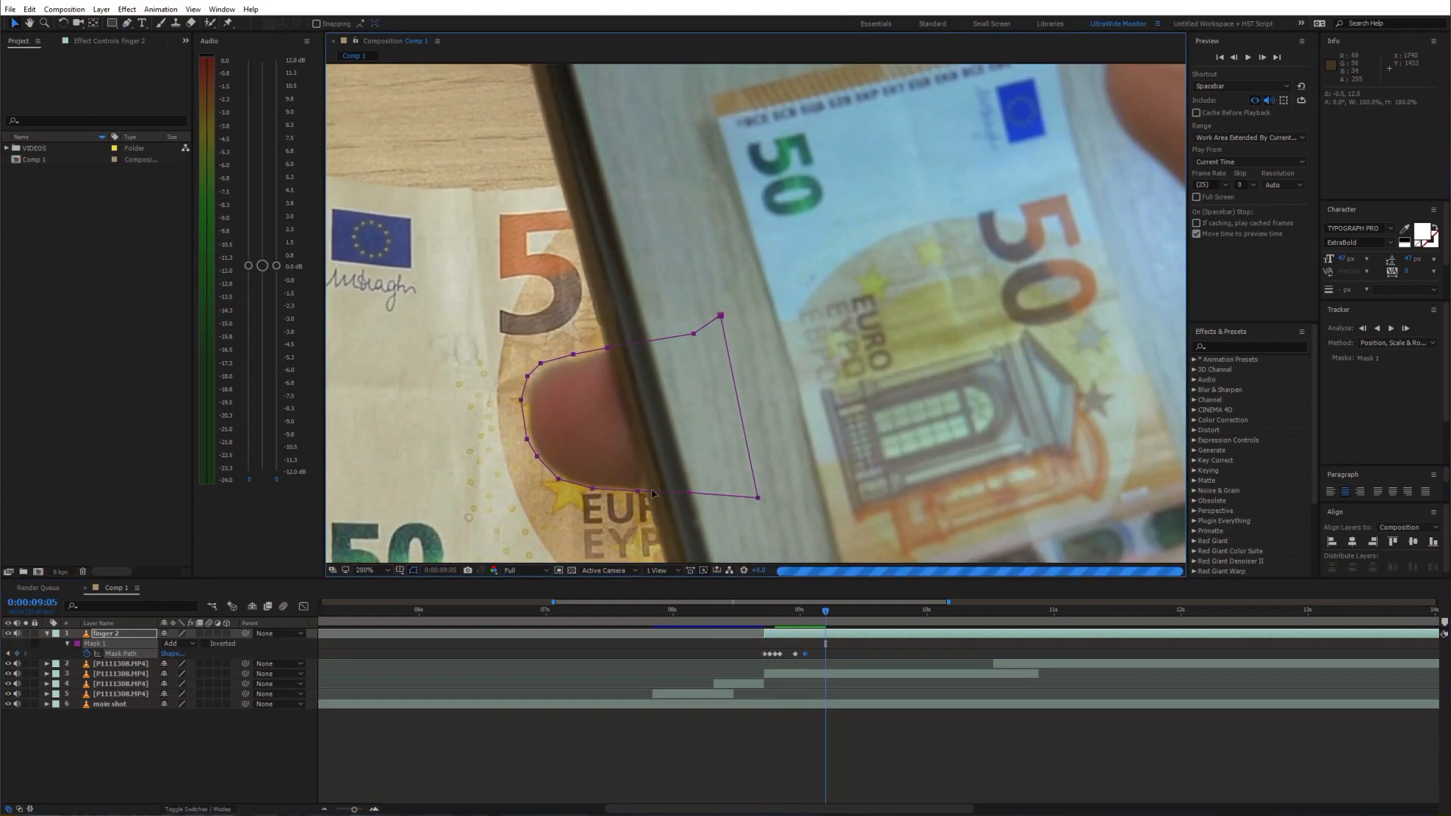
Trace a mask point along the thumb's edge and select the finger layer's clip
left_click(942, 608)
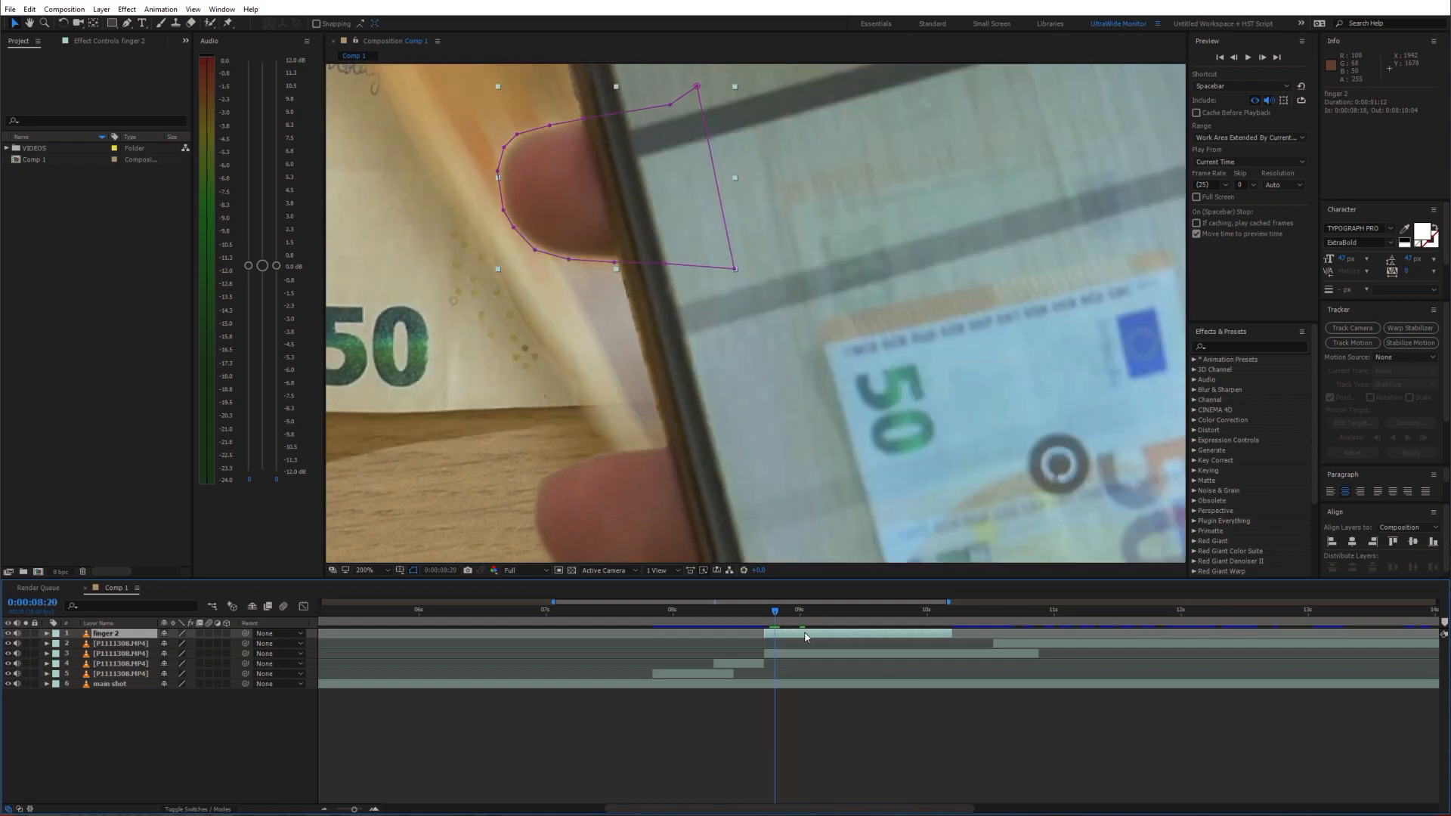
left_click(666, 608)
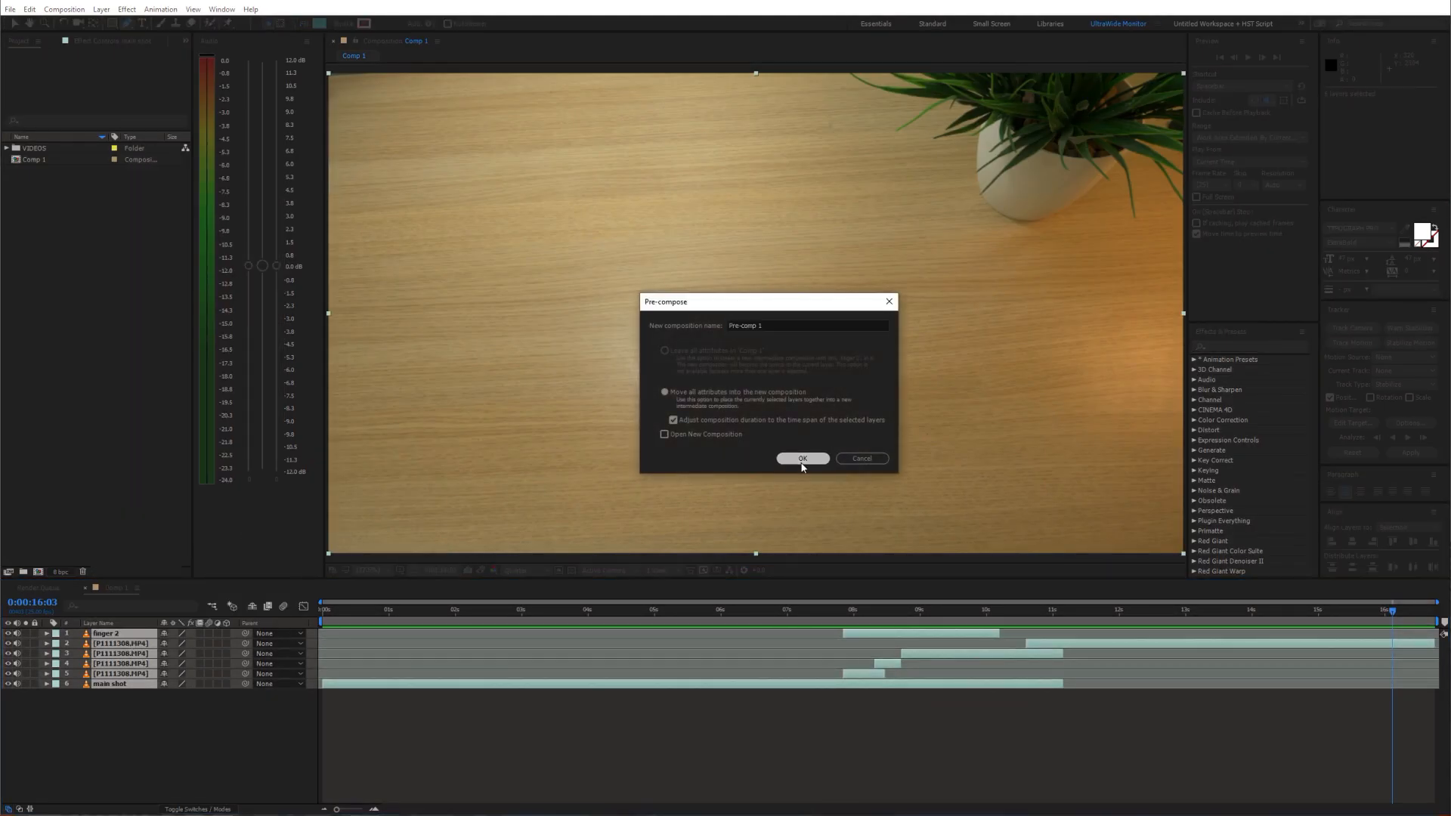
Confirm pre-composing the layers with all attributes moved into 'Pre-comp 1'
left_click(800, 458)
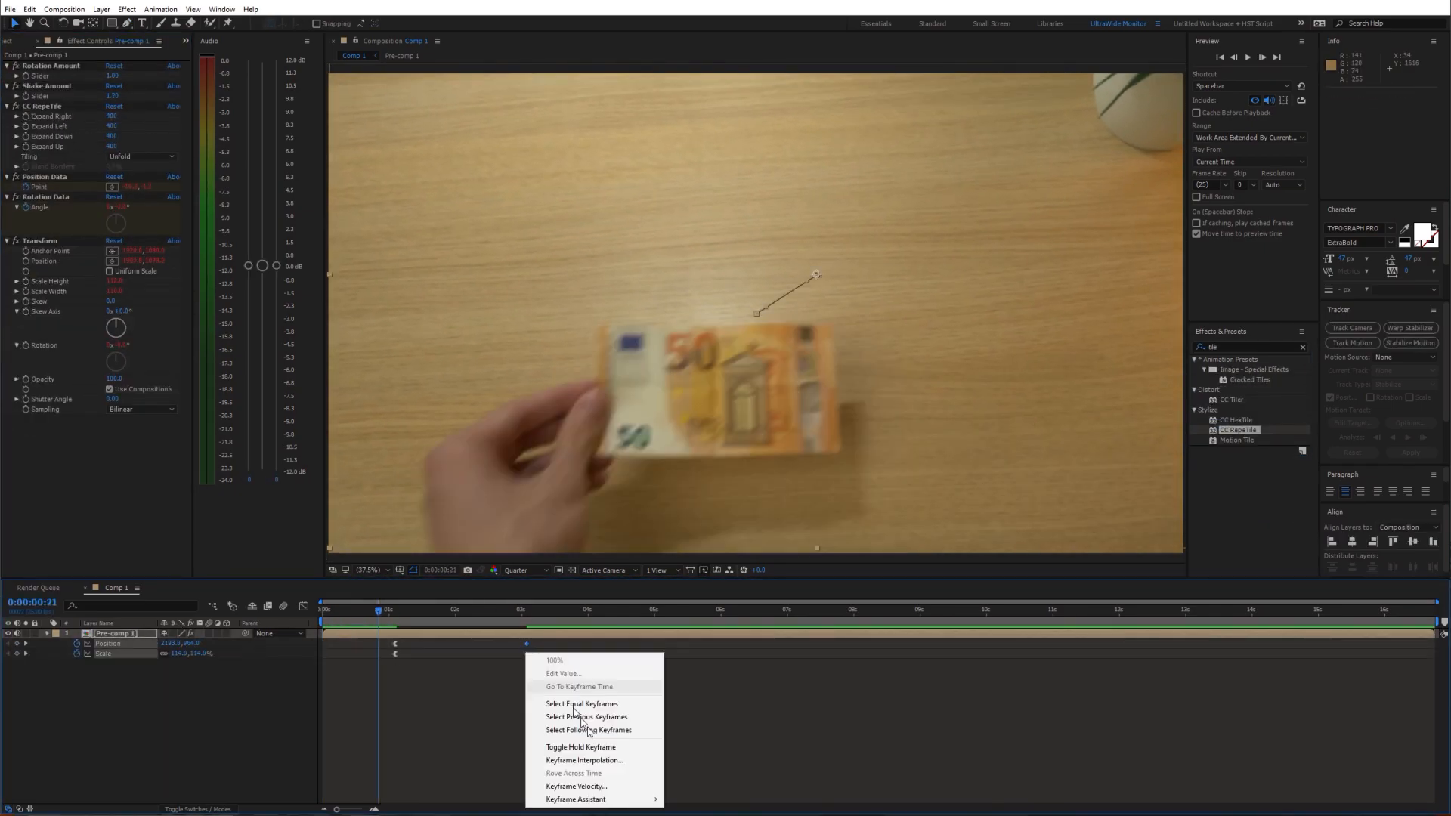